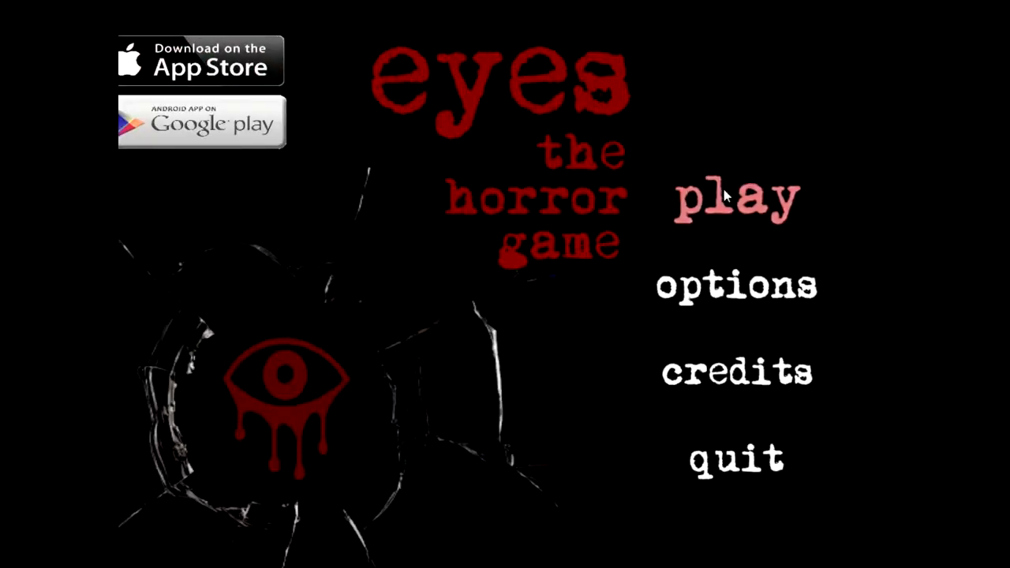
Start a new game from the title screen and wait in the dark stone corridor
left_click(736, 196)
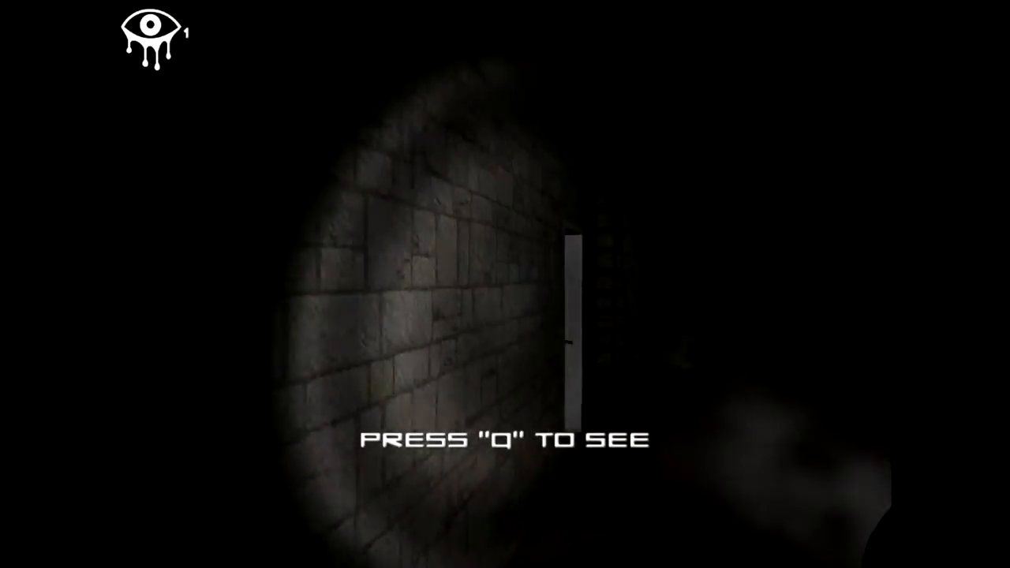
key("q")
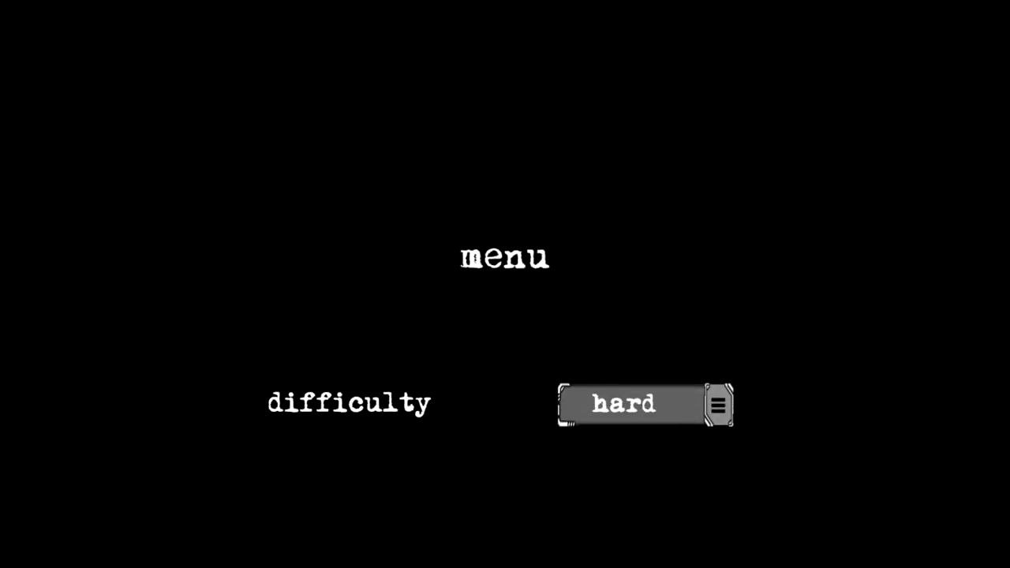
Keep difficulty on hard and start the round in the ladder-and-chandelier room
left_click(631, 404)
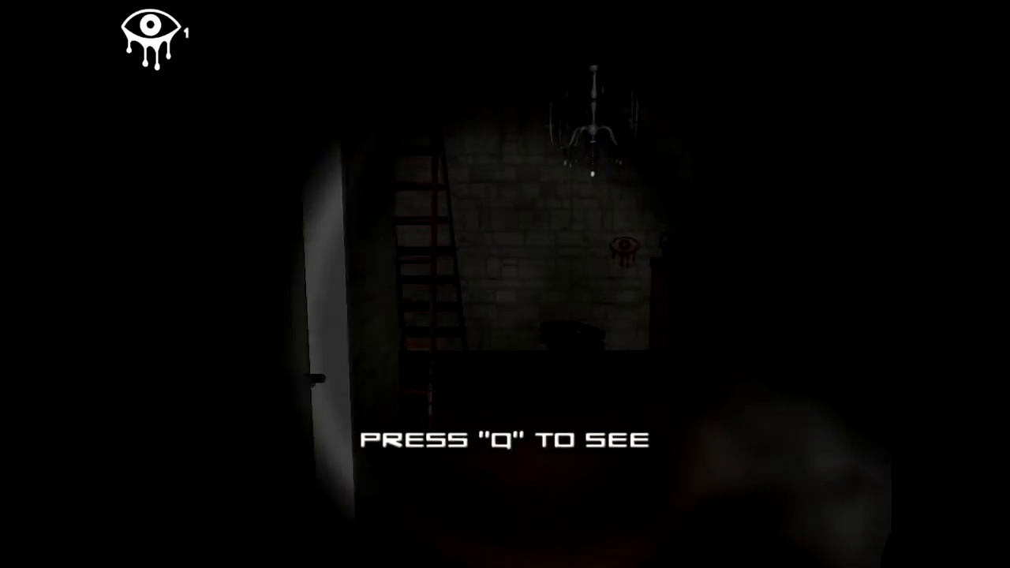
Use the Q see ability while searching the ladder room, reaching the stone staircase
key("q")
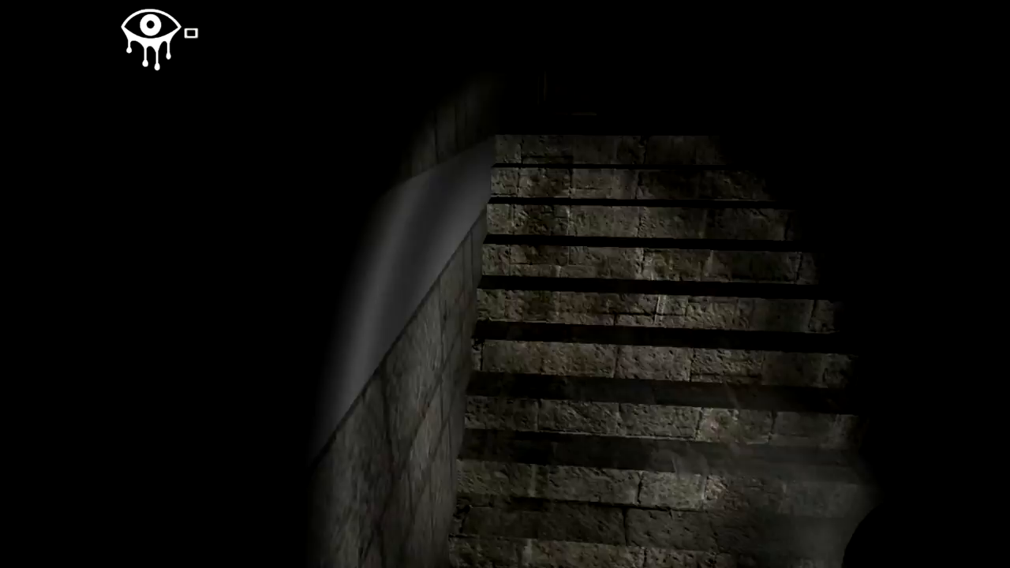
mouse_move(505, 284)
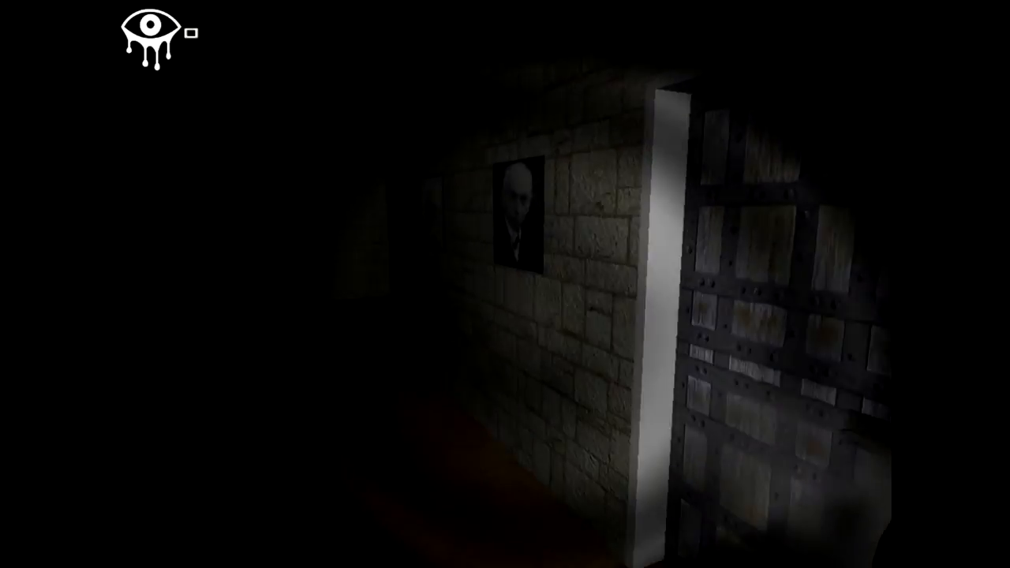